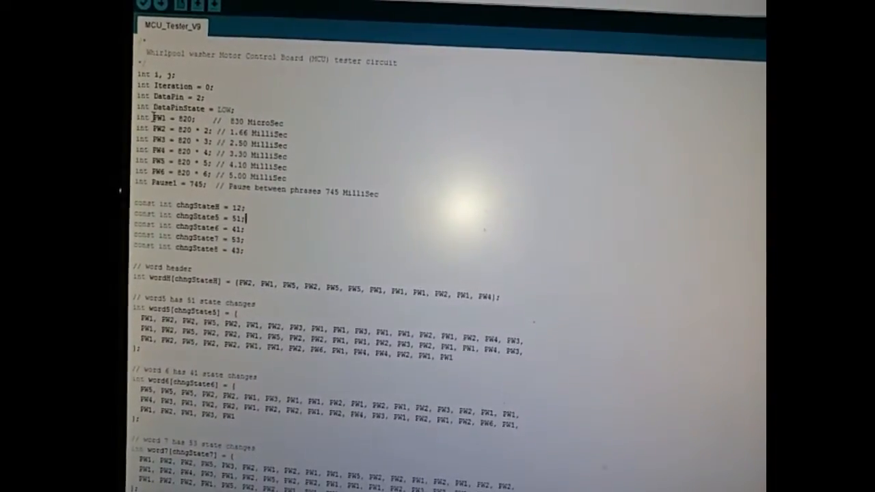
Highlight the PW1 value 820, then scroll down to the word header array values.
{"action": "double_click", "coordinate": [157, 118]}
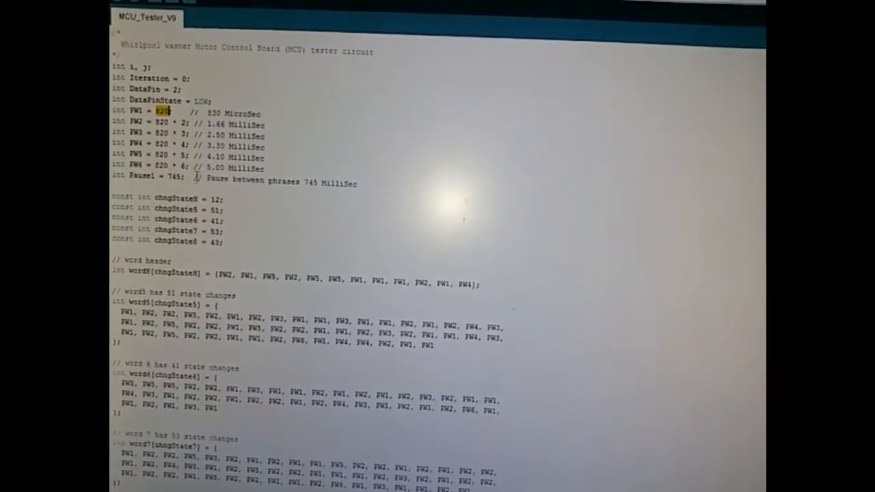
{"action": "scroll", "scroll_direction": "down", "scroll_amount": 3}
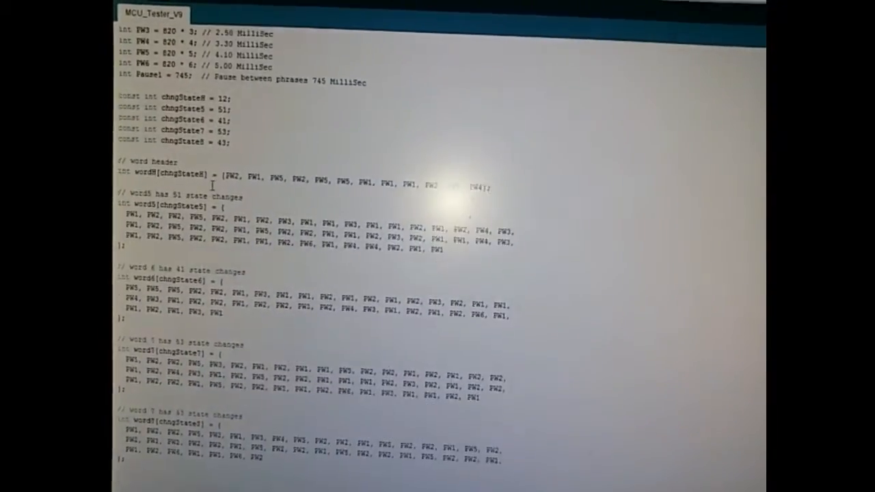
{"action": "scroll", "scroll_direction": "down", "scroll_amount": 3}
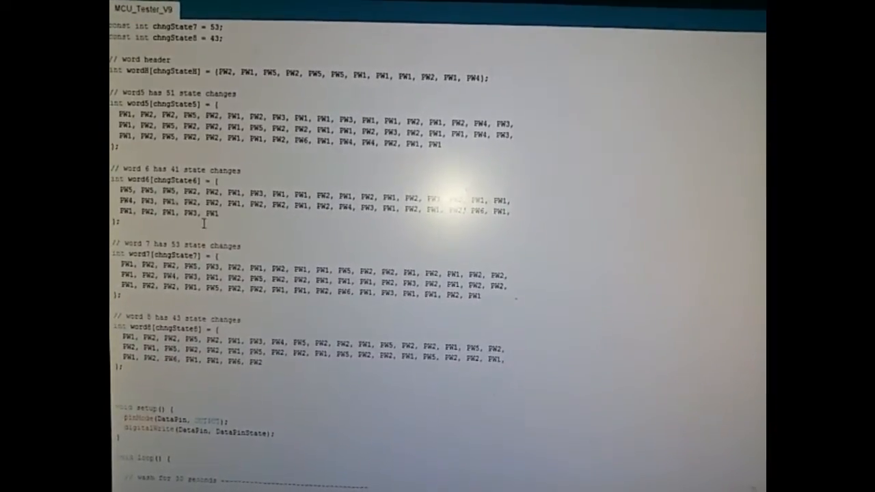
{"action": "scroll", "scroll_direction": "down", "scroll_amount": 3}
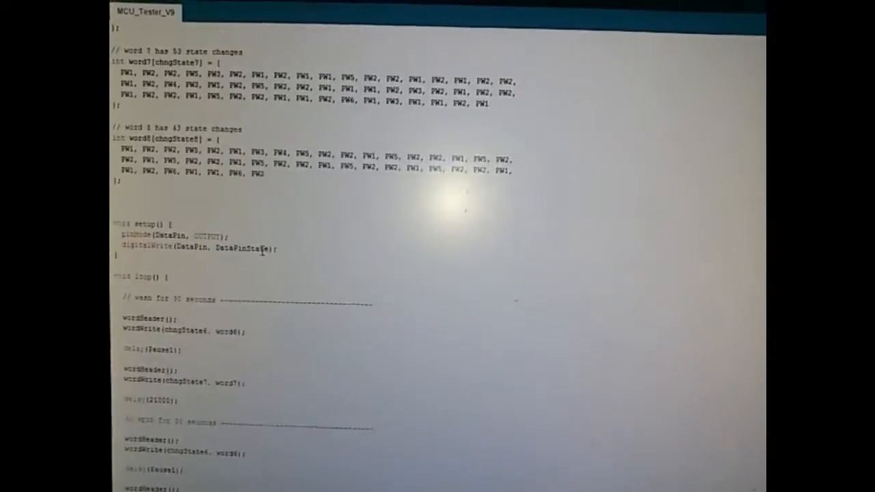
{"action": "scroll", "scroll_direction": "down", "scroll_amount": 3}
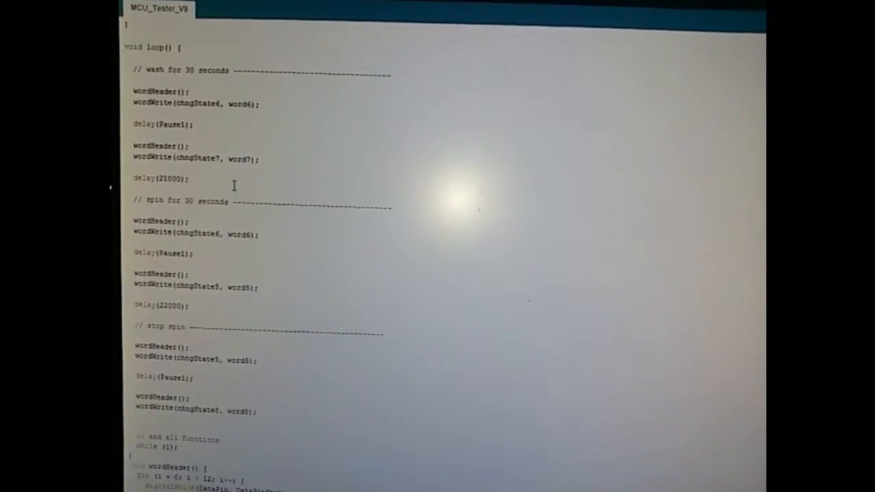
{"action": "scroll", "scroll_direction": "down", "scroll_amount": 3}
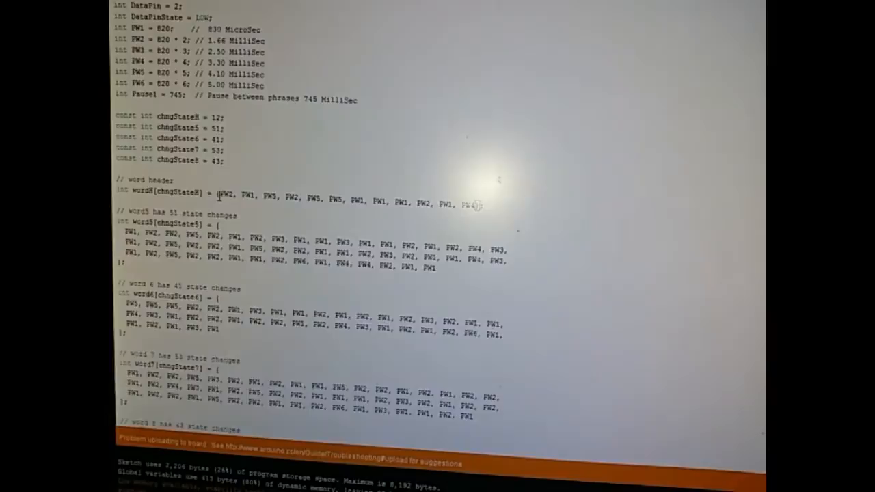
{"action": "scroll", "scroll_direction": "down", "scroll_amount": 3}
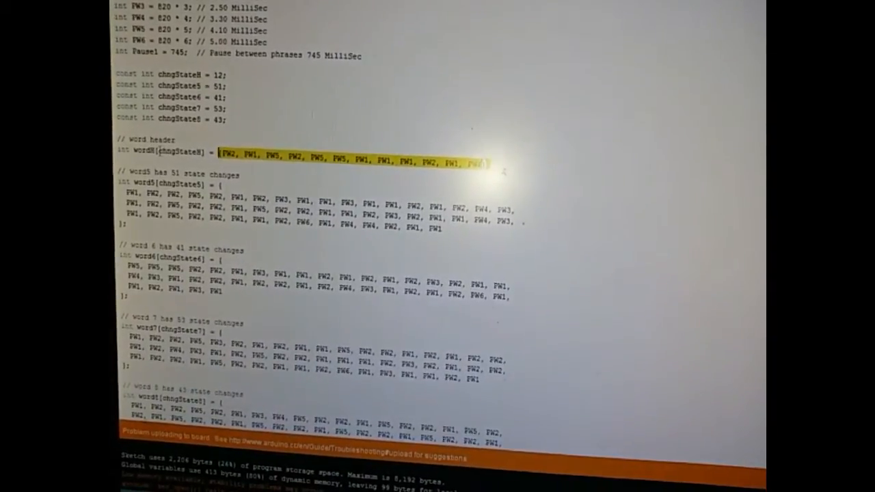
{"action": "scroll", "scroll_direction": "down", "scroll_amount": 3}
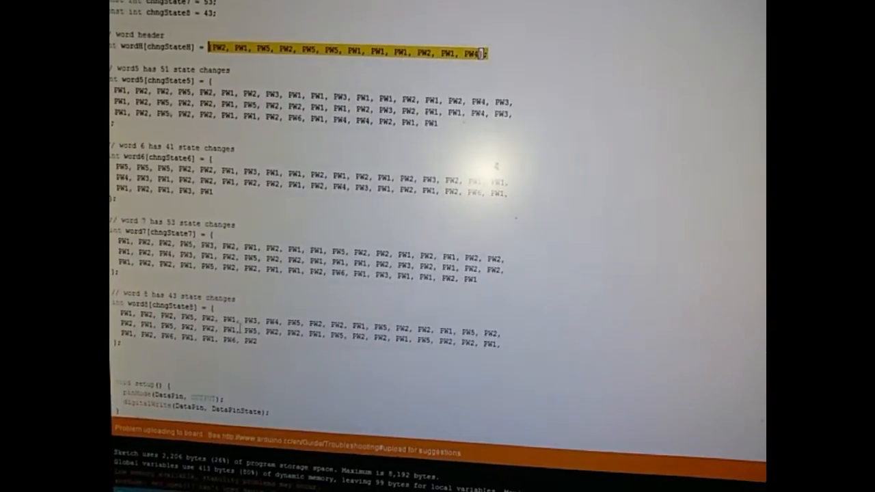
{"action": "scroll", "scroll_direction": "down", "scroll_amount": 3}
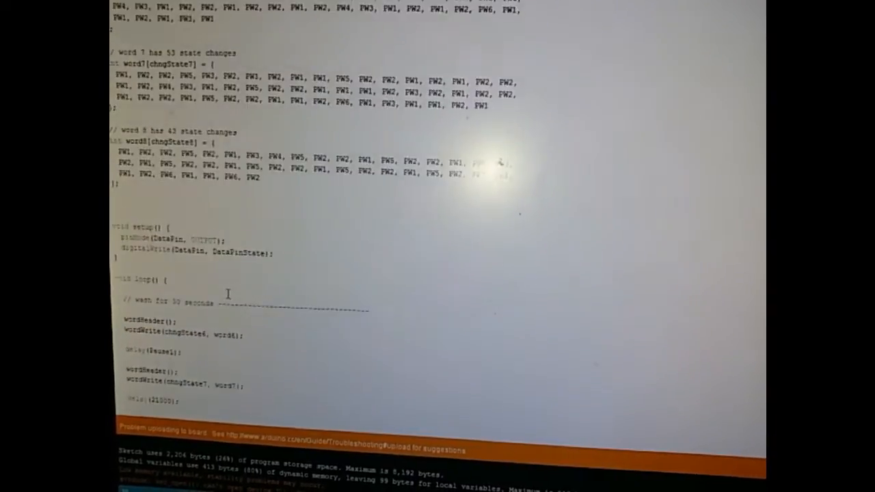